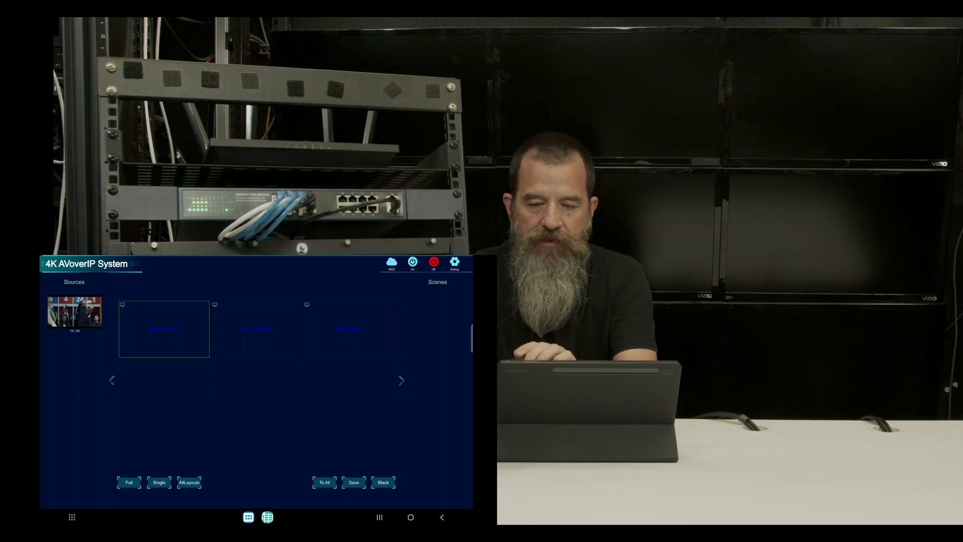
Step: Refresh the TX list to find four transmitters, and check the RX list shows three receivers
{"action": "left_click", "coordinate": [454, 262]}
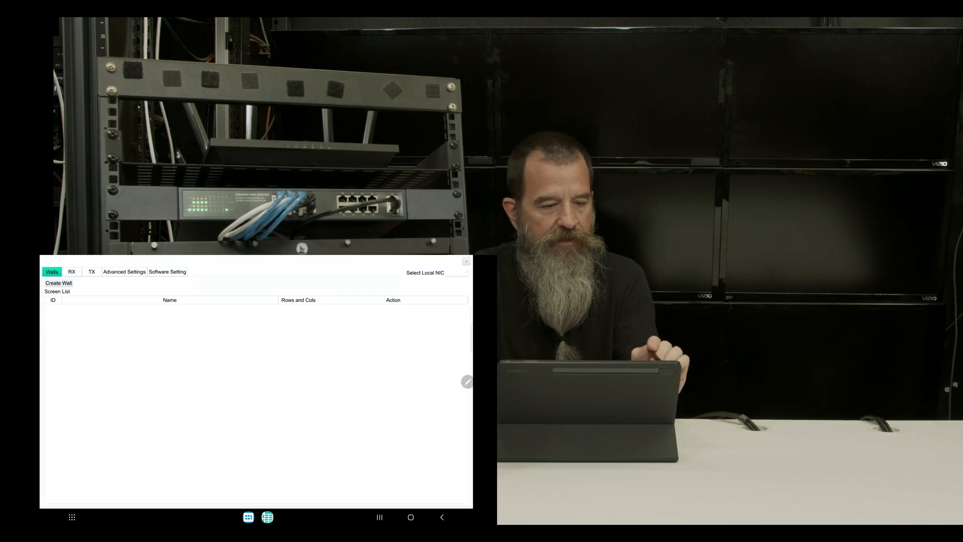
{"action": "left_click", "coordinate": [91, 272]}
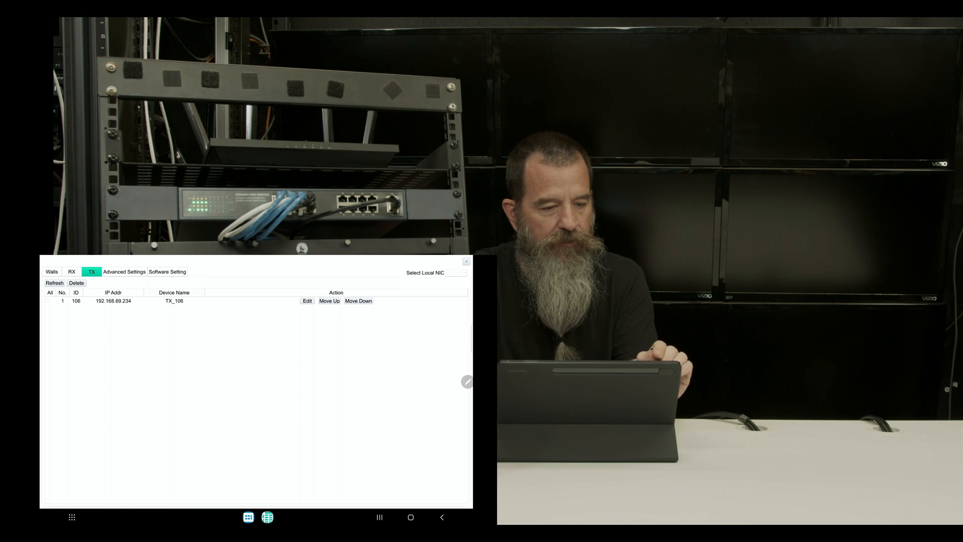
{"action": "left_click", "coordinate": [54, 282]}
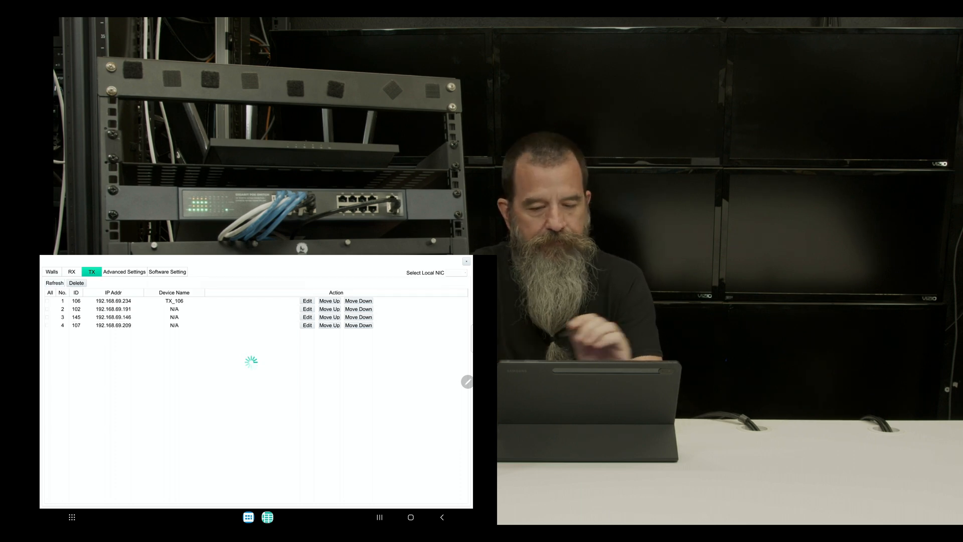
{"action": "left_click", "coordinate": [72, 272]}
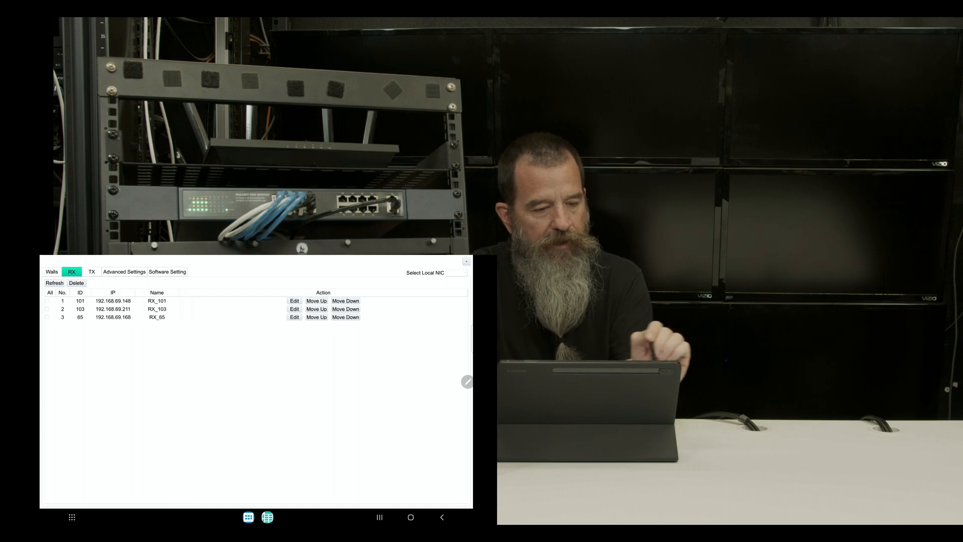
{"action": "left_click", "coordinate": [55, 282]}
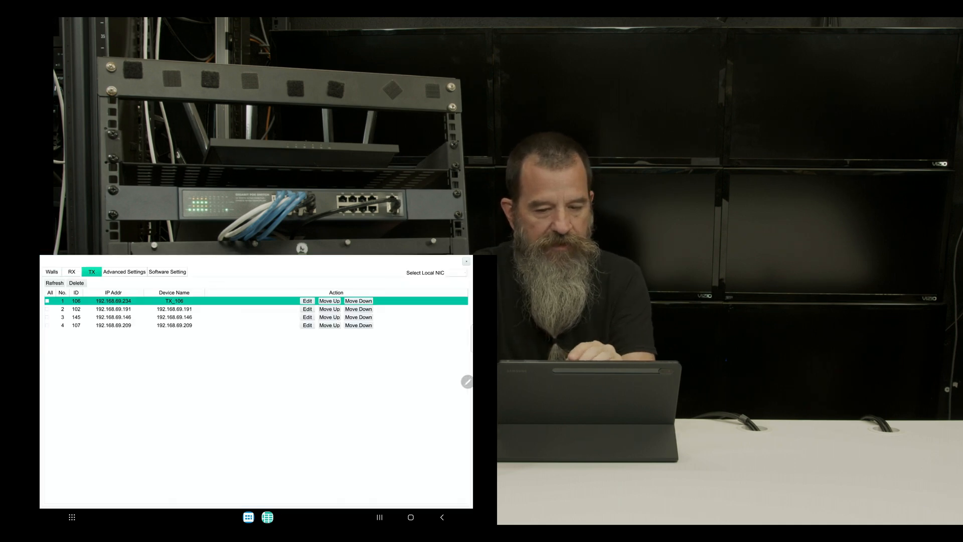
Step: Rename transmitter 106 to 'Apple TV' and transmitter 102 to 'Spectrum'
{"action": "left_click", "coordinate": [307, 301]}
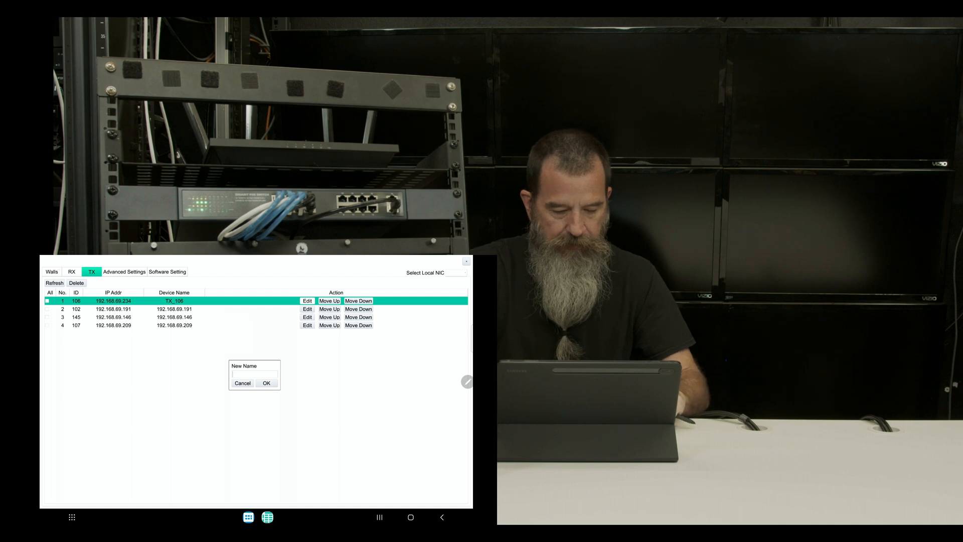
{"action": "type", "text": "Apple TV"}
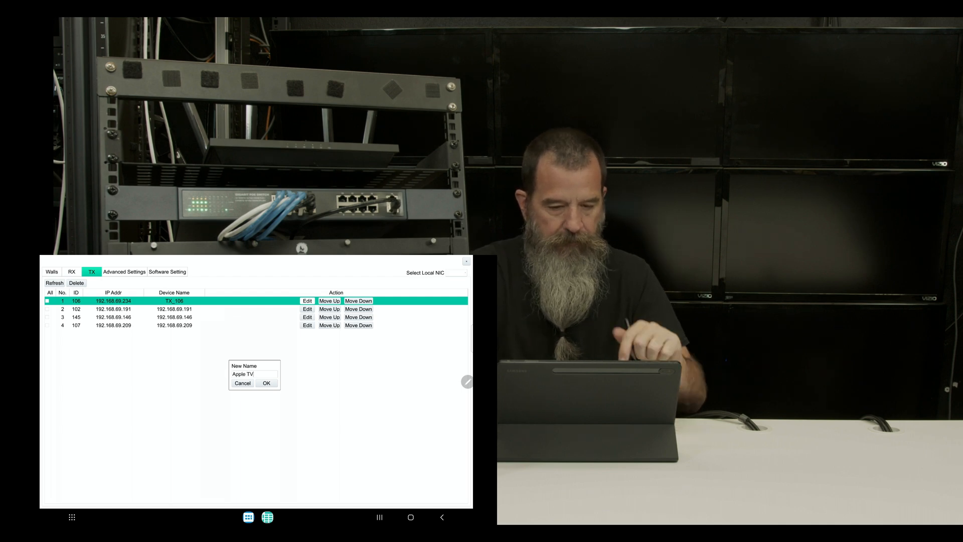
{"action": "left_click", "coordinate": [266, 382]}
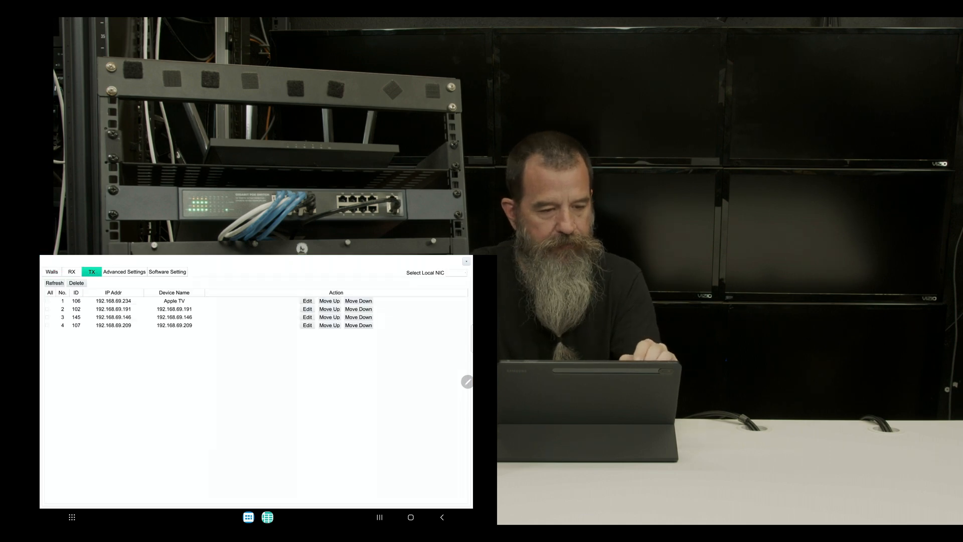
{"action": "left_click", "coordinate": [307, 309]}
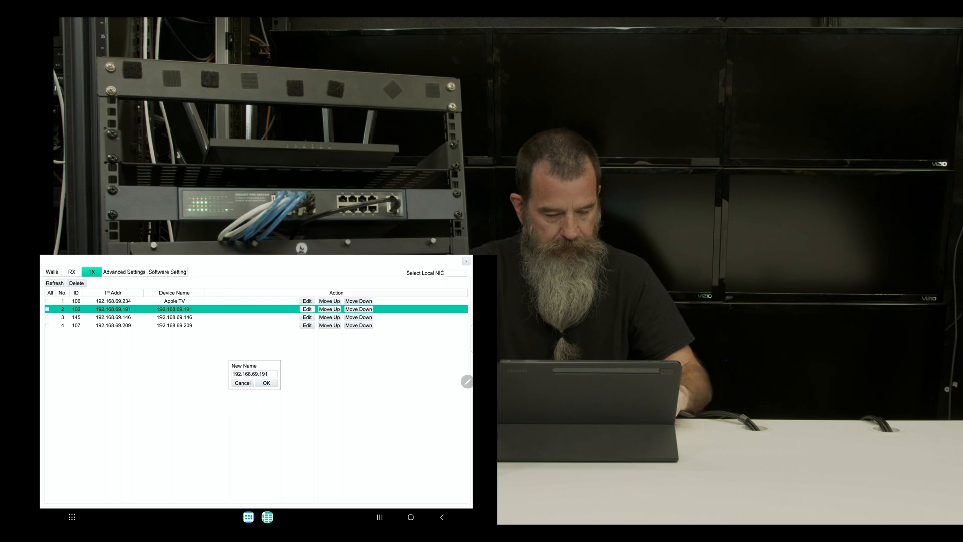
{"action": "type", "text": "Spectrum"}
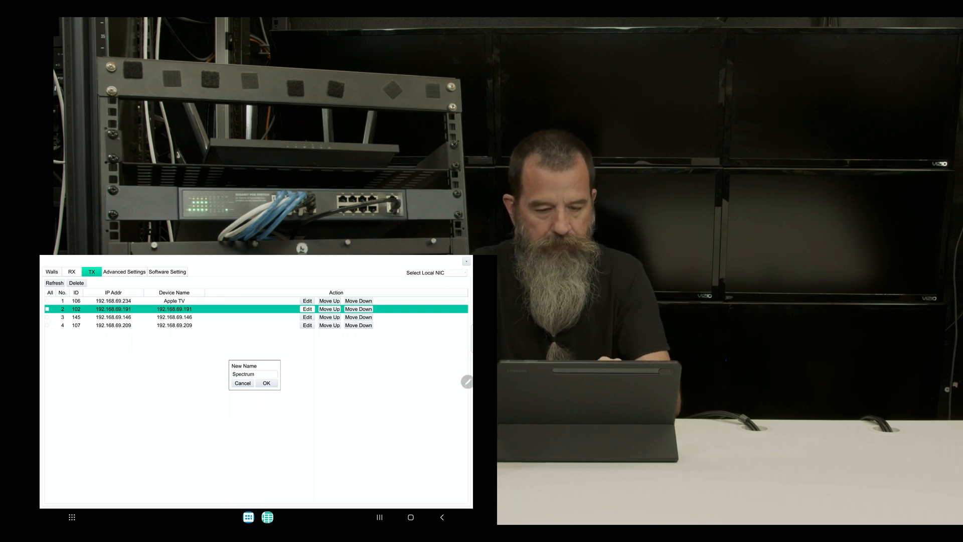
{"action": "left_click", "coordinate": [265, 383]}
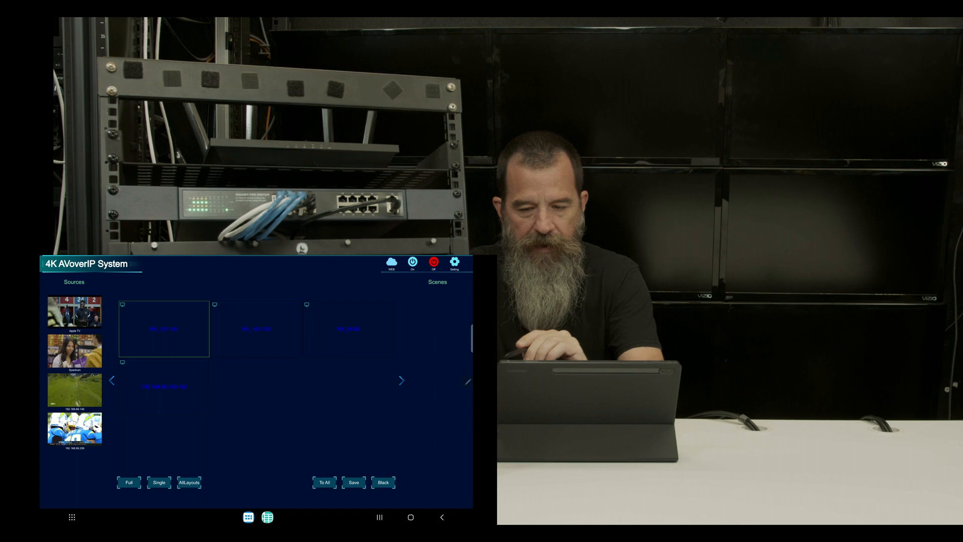
Step: Reopen the transmitter list and enter the name 'Dire' for another transmitter
{"action": "left_click", "coordinate": [454, 262]}
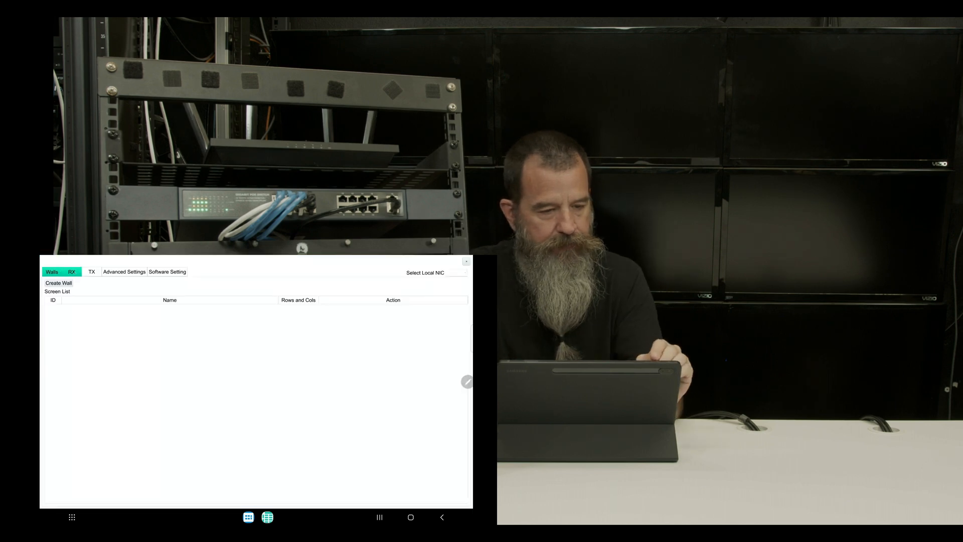
{"action": "left_click", "coordinate": [90, 271]}
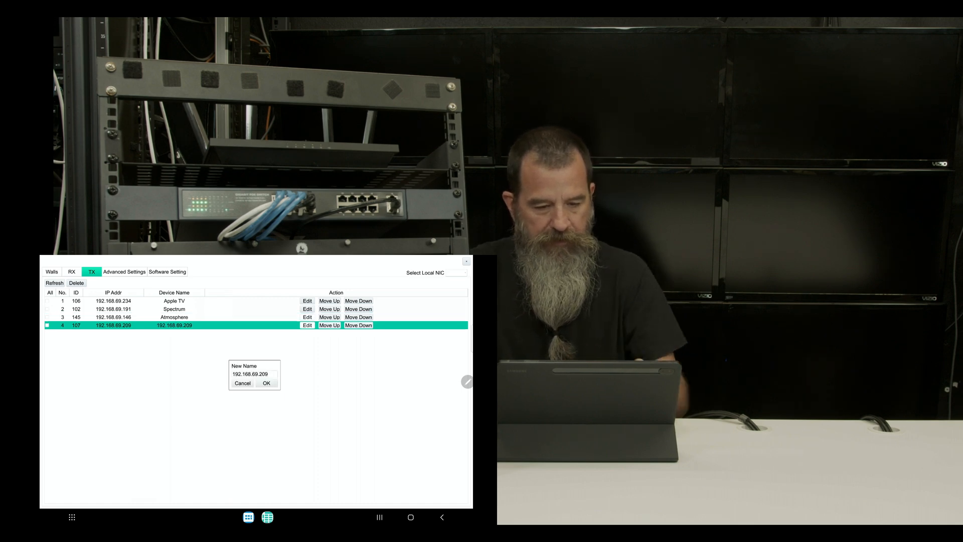
{"action": "type", "text": "Dire"}
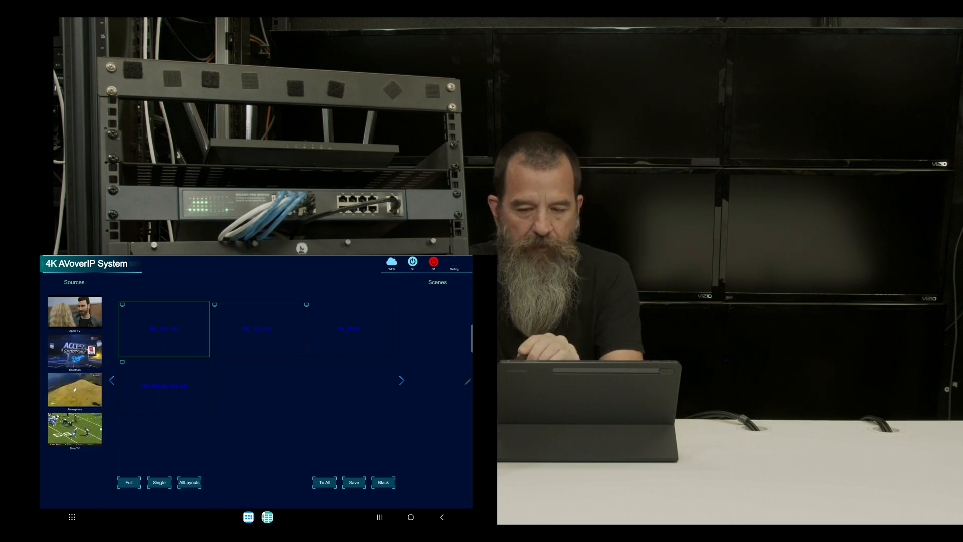
Step: Enable on-screen IP/MAC display for receivers, leaving the empty video wall list open
{"action": "left_click", "coordinate": [125, 271]}
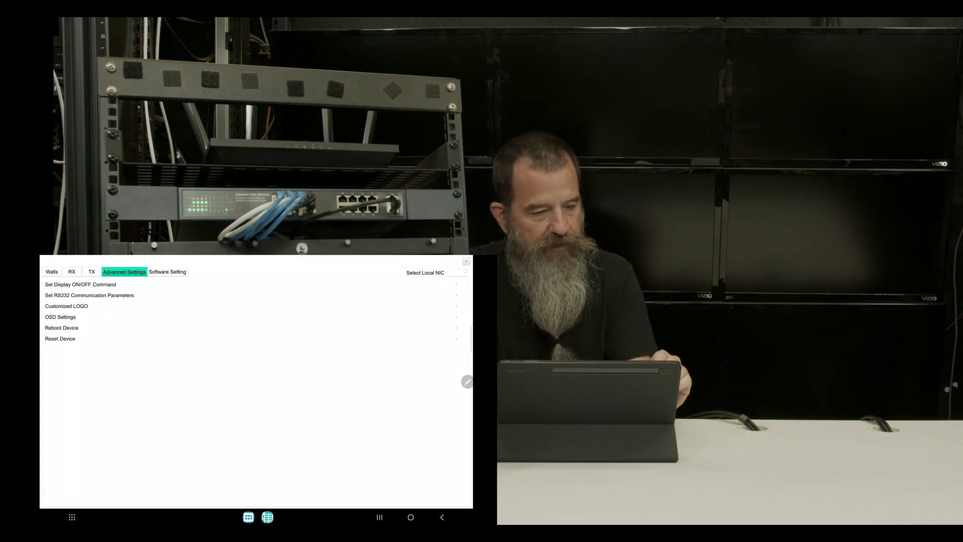
{"action": "left_click", "coordinate": [59, 317]}
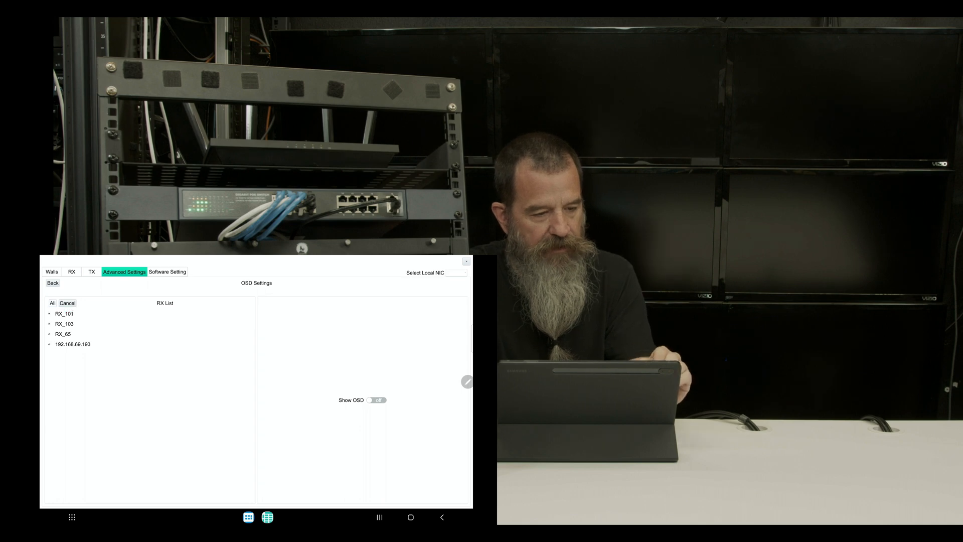
{"action": "left_click", "coordinate": [376, 399]}
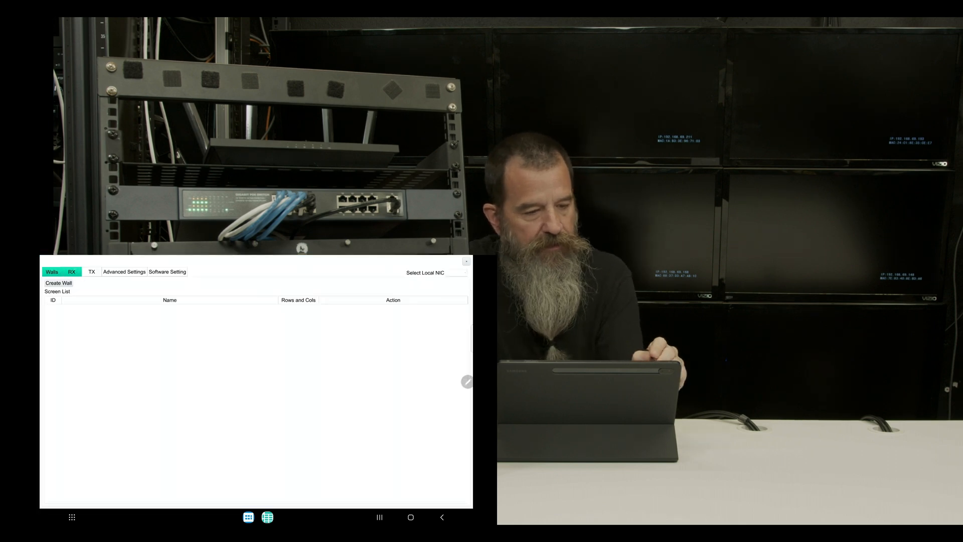
Step: Rename receivers 103 and 100 to TV1 and TV2
{"action": "left_click", "coordinate": [71, 271]}
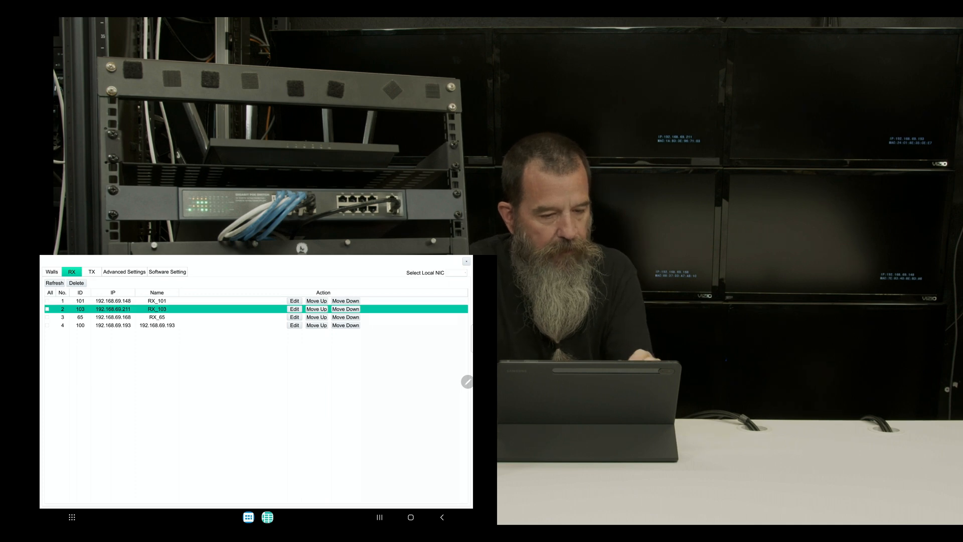
{"action": "left_click", "coordinate": [295, 309]}
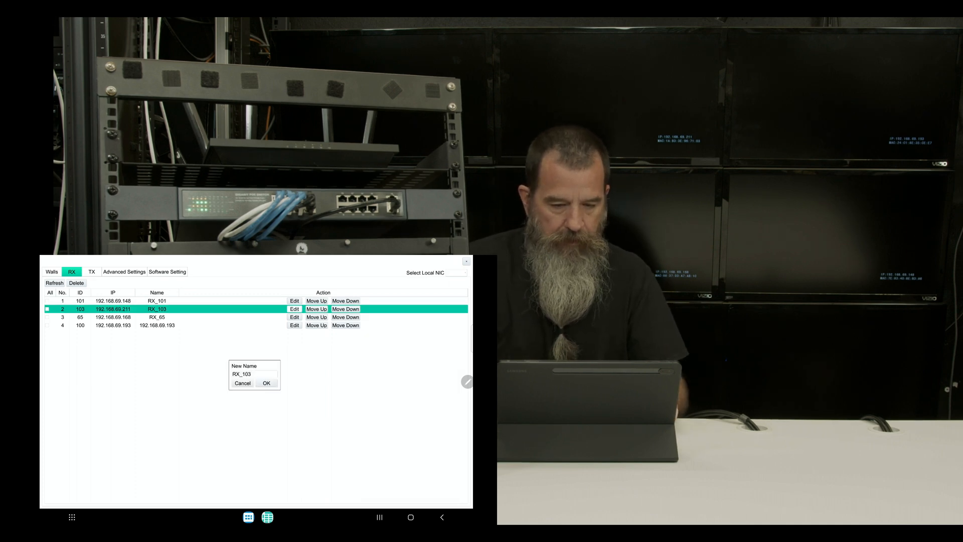
{"action": "type", "text": "TV1"}
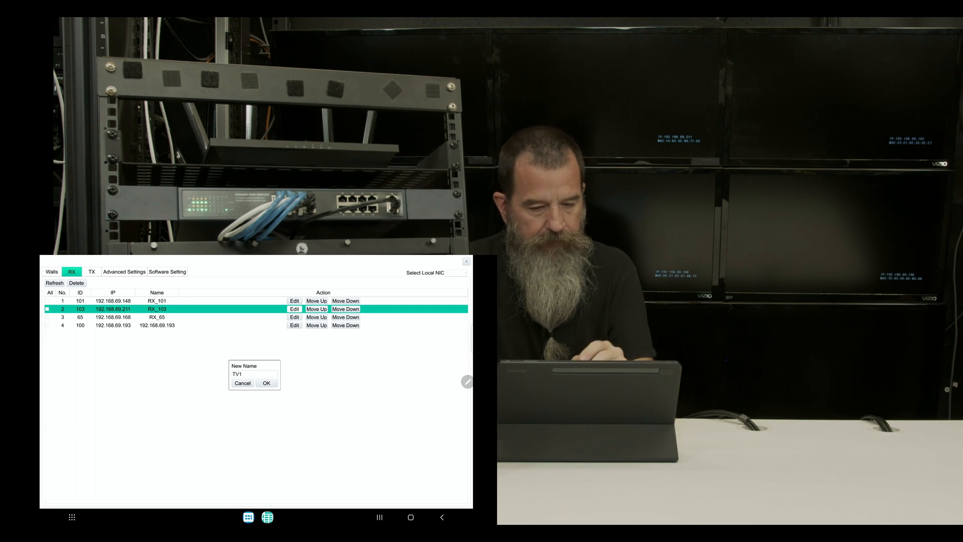
{"action": "left_click", "coordinate": [266, 383]}
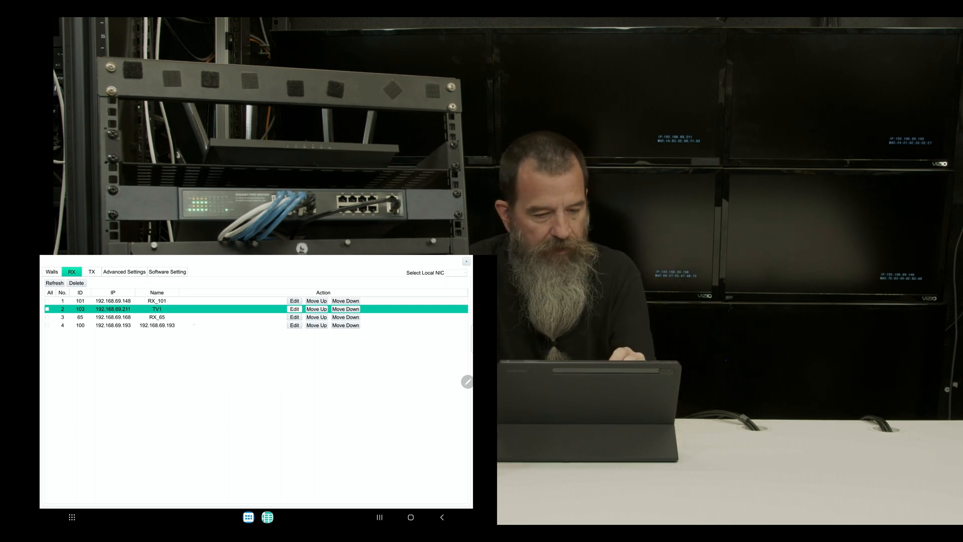
{"action": "left_click", "coordinate": [294, 325]}
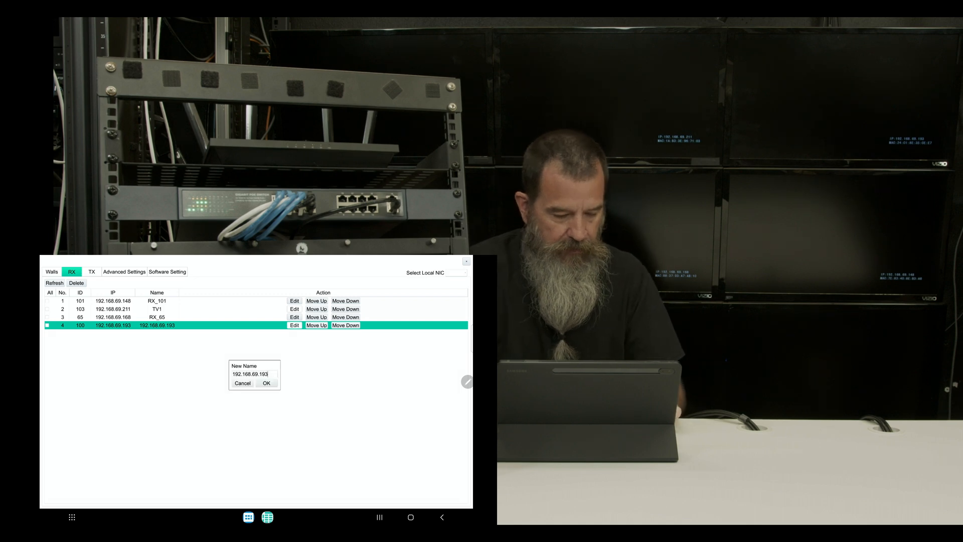
{"action": "left_click", "coordinate": [266, 383]}
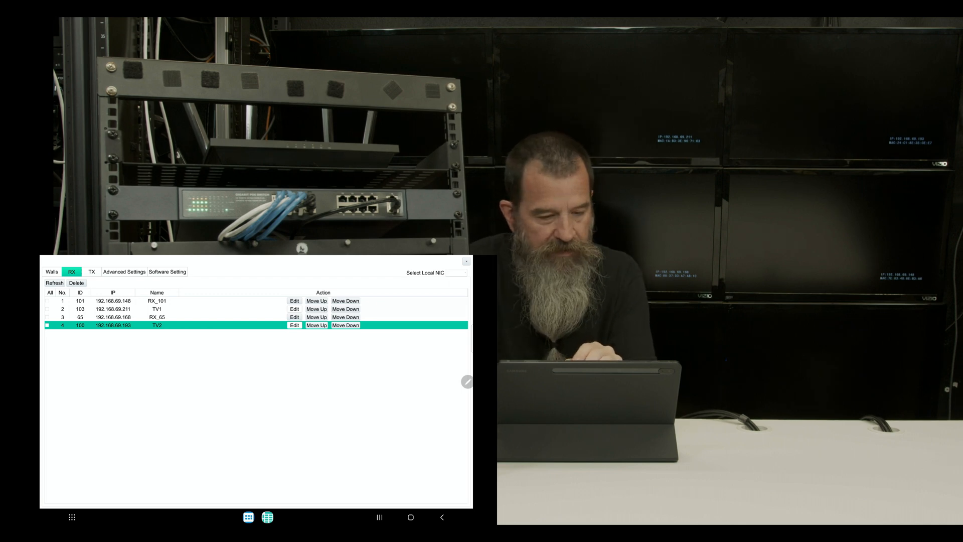
Step: Rename receiver 65 to TV3 and close settings back to routing
{"action": "left_click", "coordinate": [295, 317]}
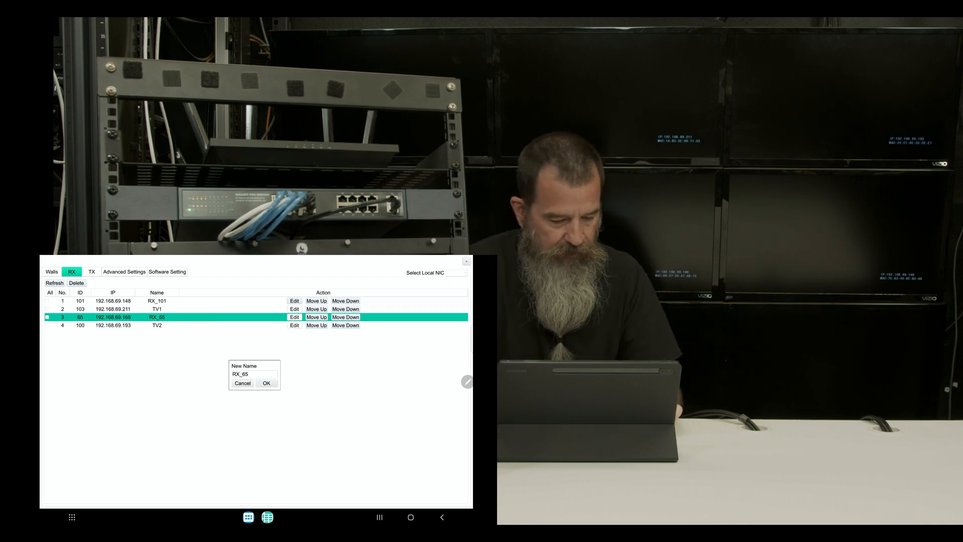
{"action": "type", "text": "TV3"}
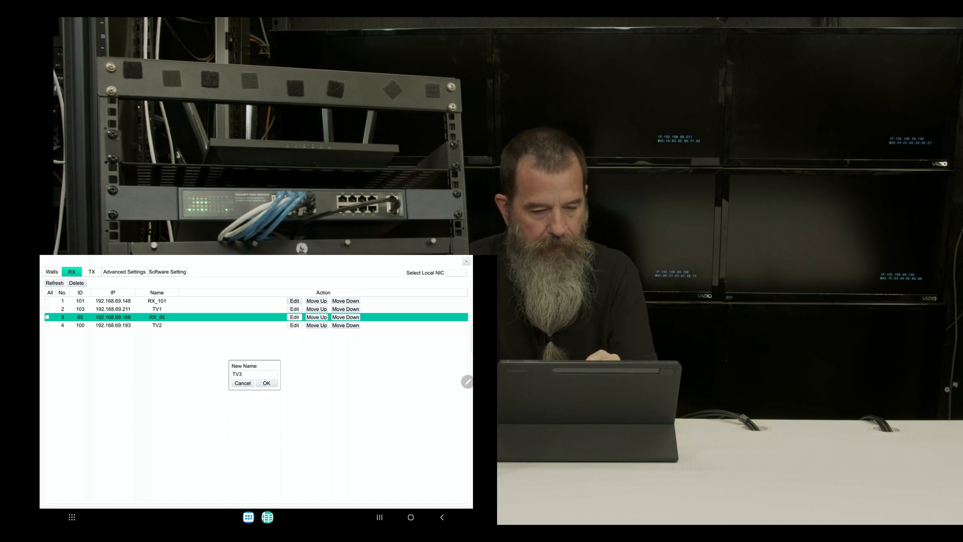
{"action": "left_click", "coordinate": [266, 383]}
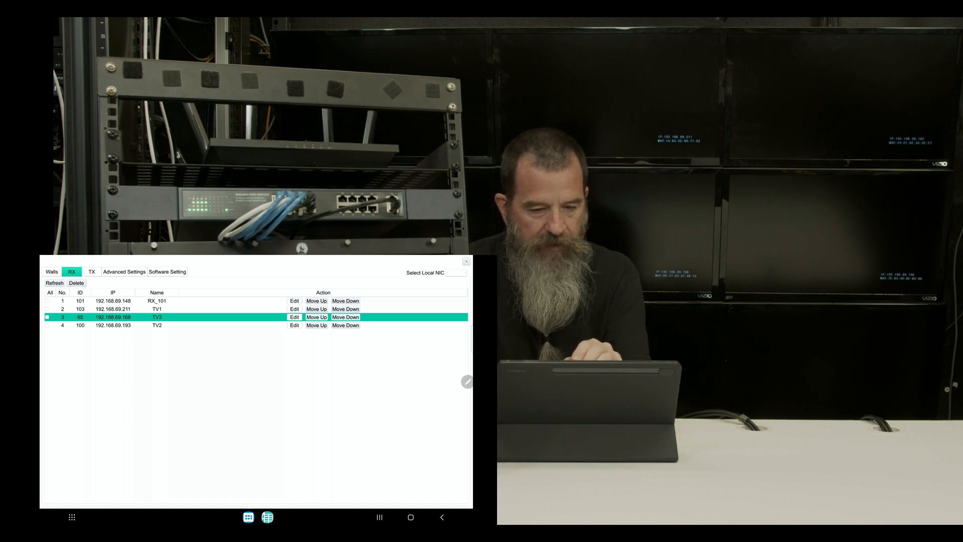
{"action": "left_click", "coordinate": [295, 300]}
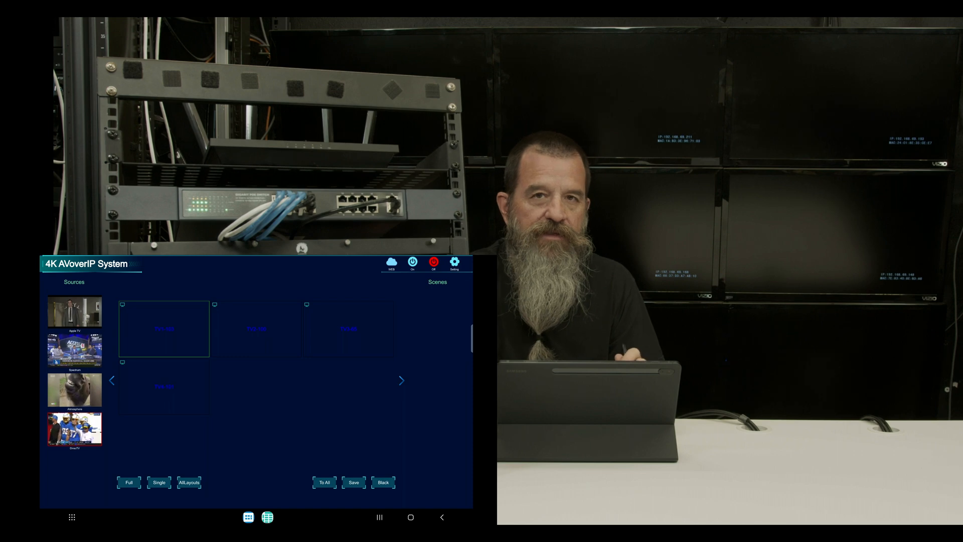
Step: Move Atmosphere above Spectrum in the transmitter order, then show the AllLayouts grid choices
{"action": "left_click", "coordinate": [454, 262]}
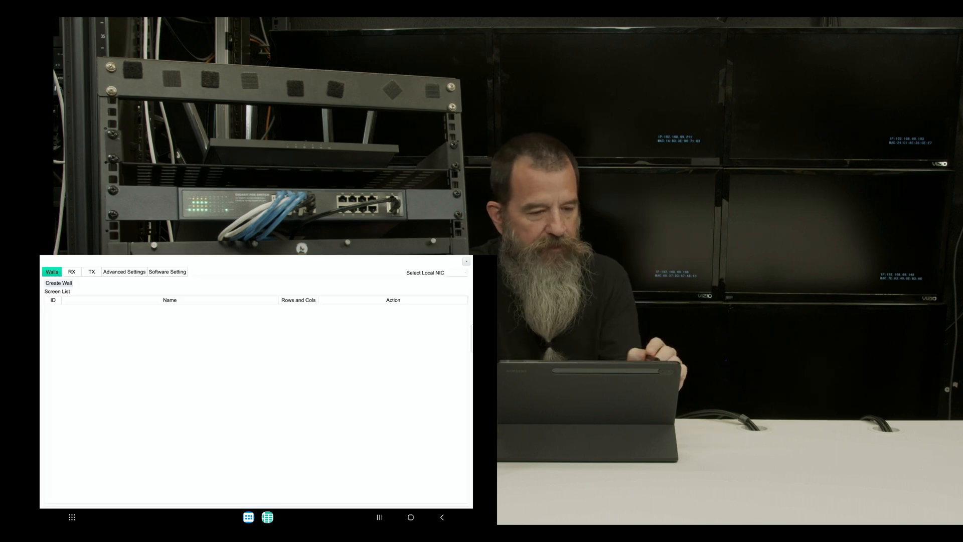
{"action": "left_click", "coordinate": [92, 271]}
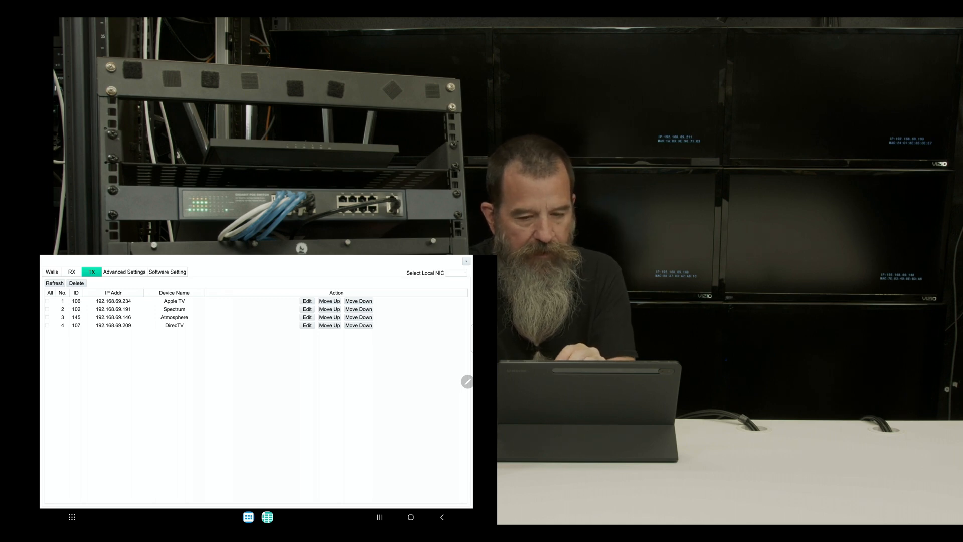
{"action": "left_click", "coordinate": [328, 317]}
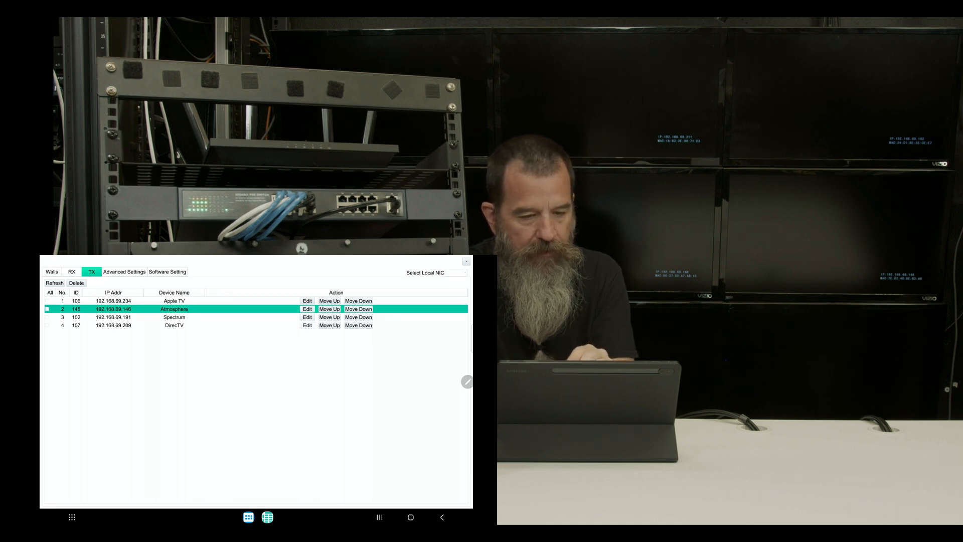
{"action": "left_click", "coordinate": [329, 325]}
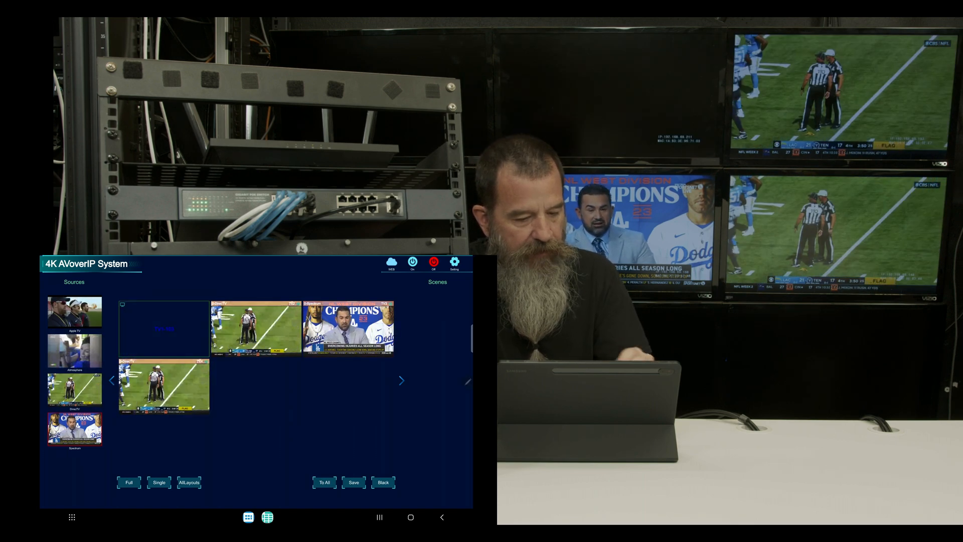
{"action": "left_click", "coordinate": [190, 482]}
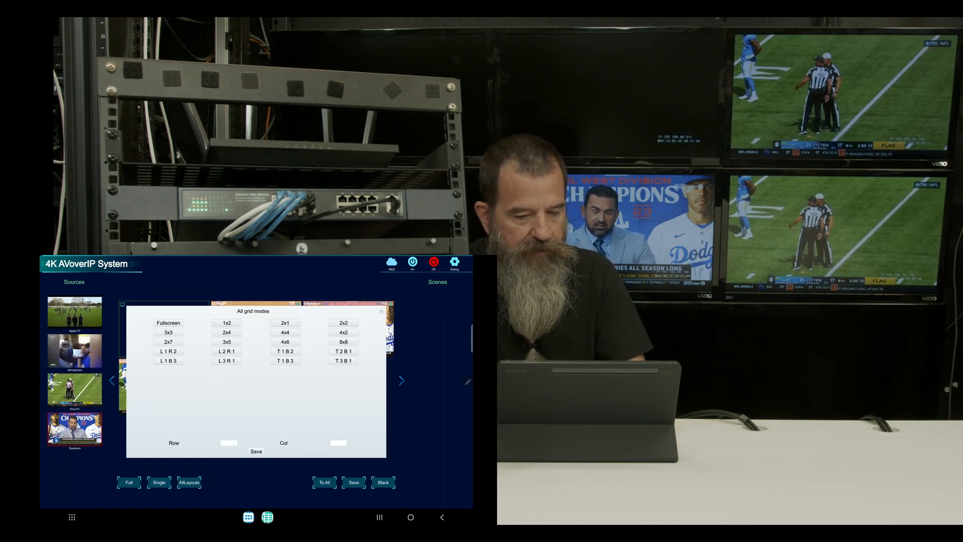